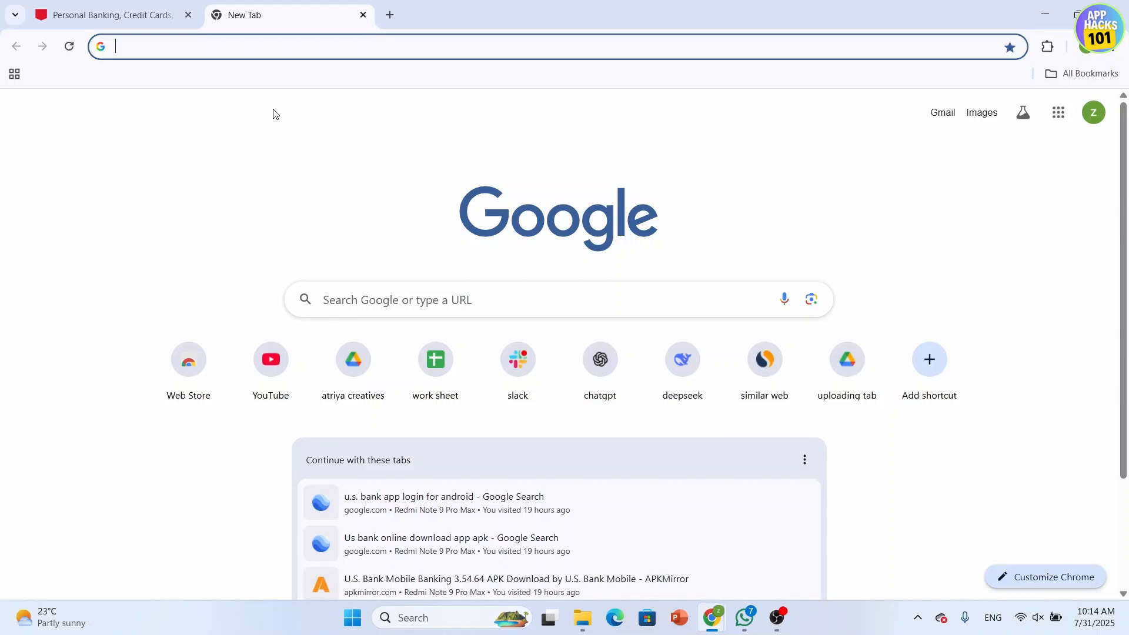
{"action": "mouse_move", "coordinate": [251, 108]}
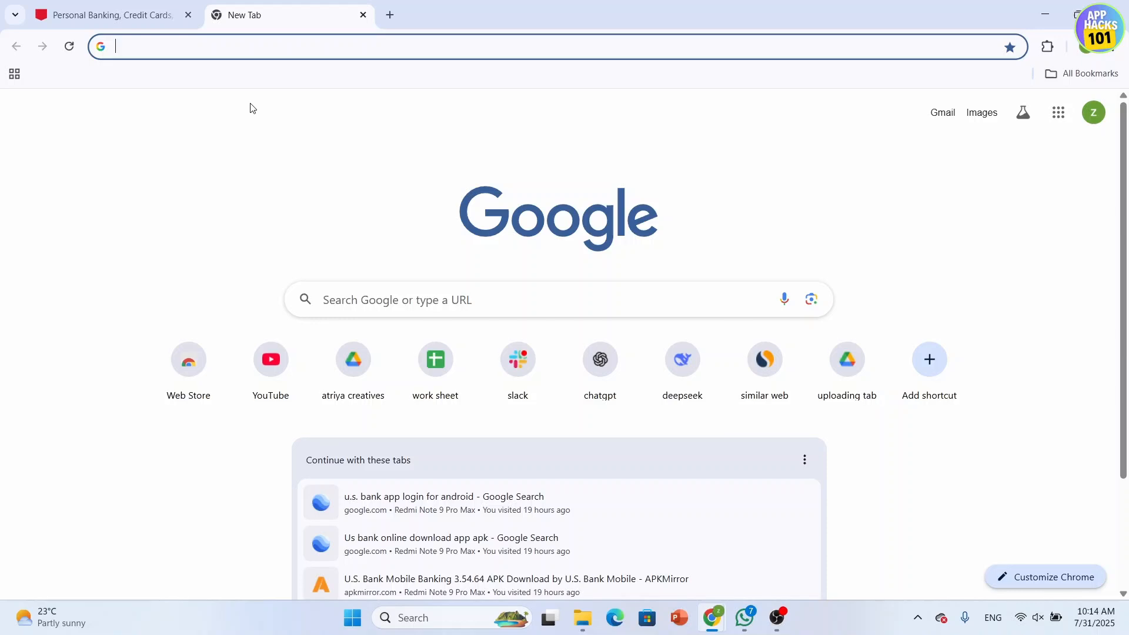
{"action": "mouse_move", "coordinate": [133, 98]}
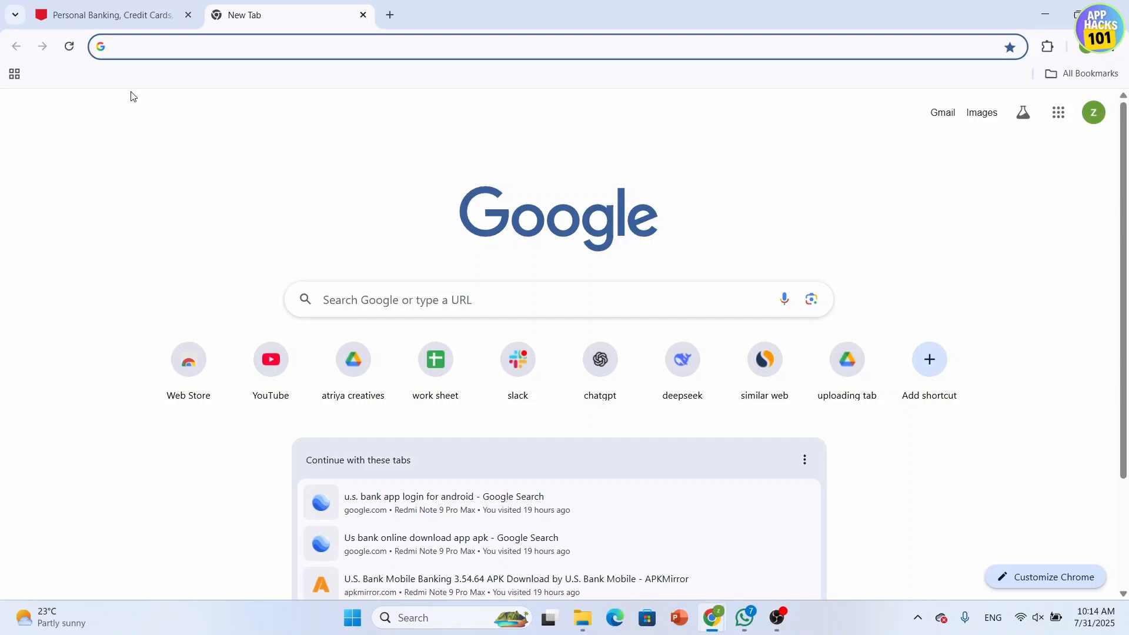
{"action": "mouse_move", "coordinate": [300, 201]}
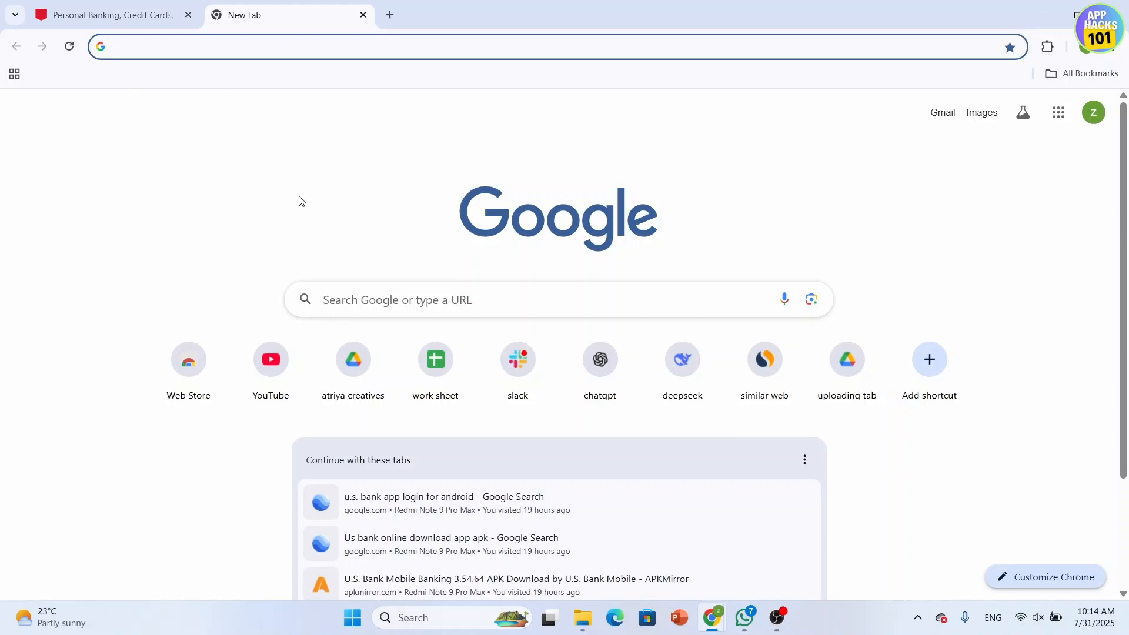
{"action": "mouse_move", "coordinate": [280, 264]}
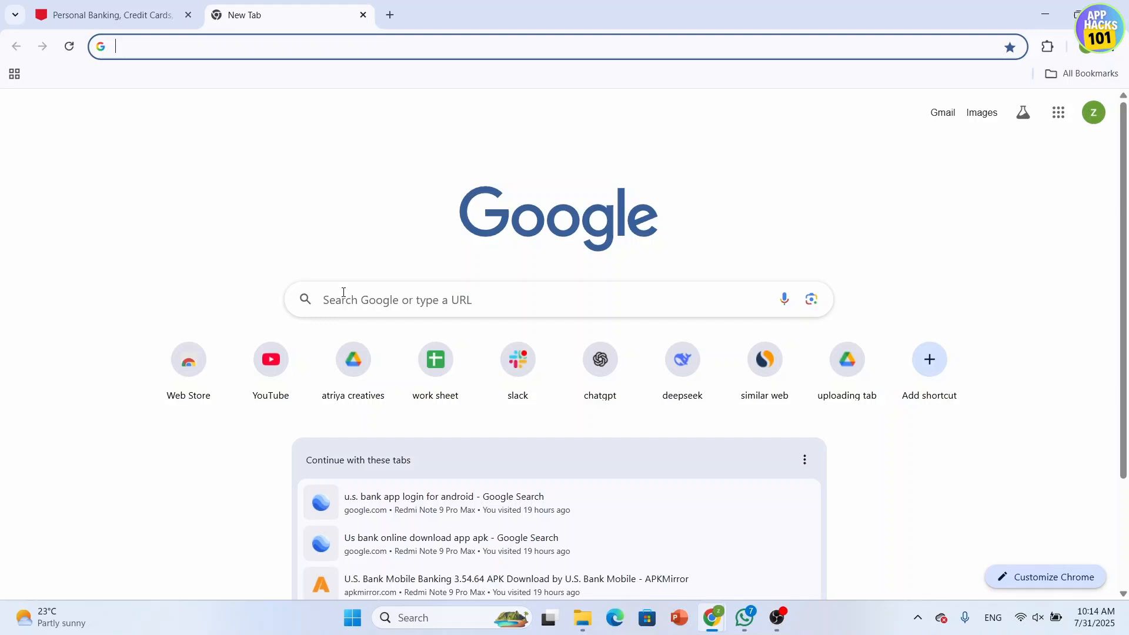
Search Google for "us bank" and bring up the results page
{"action": "left_click", "coordinate": [504, 300]}
{"action": "type", "text": "us bank"}
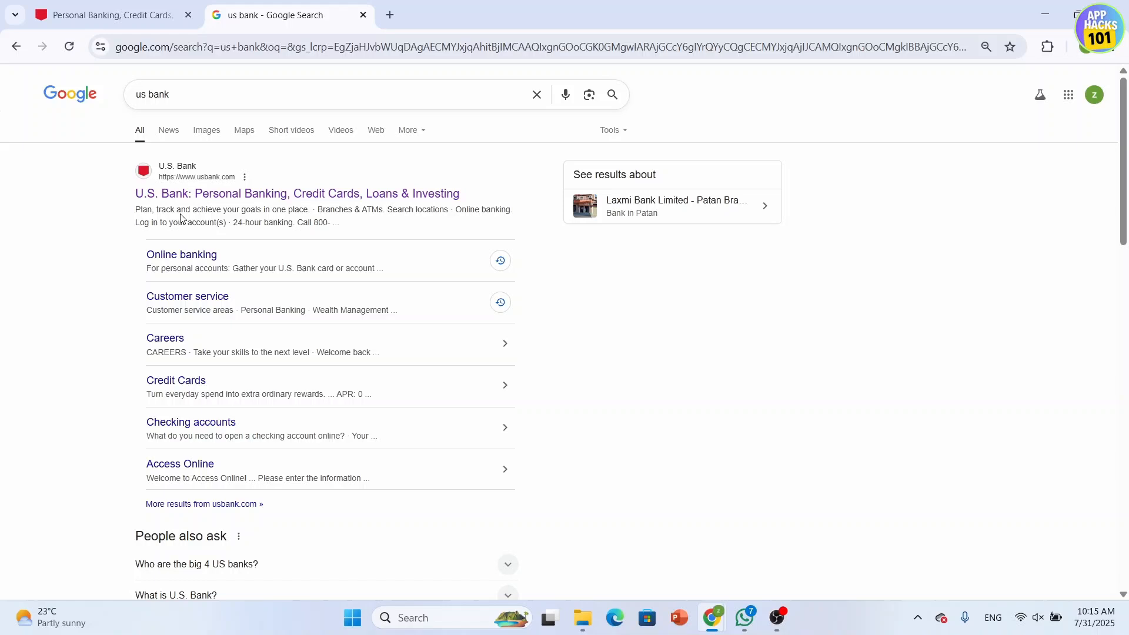
Open the official U.S. Bank homepage from the results and show the Log in panel
{"action": "left_click", "coordinate": [296, 193]}
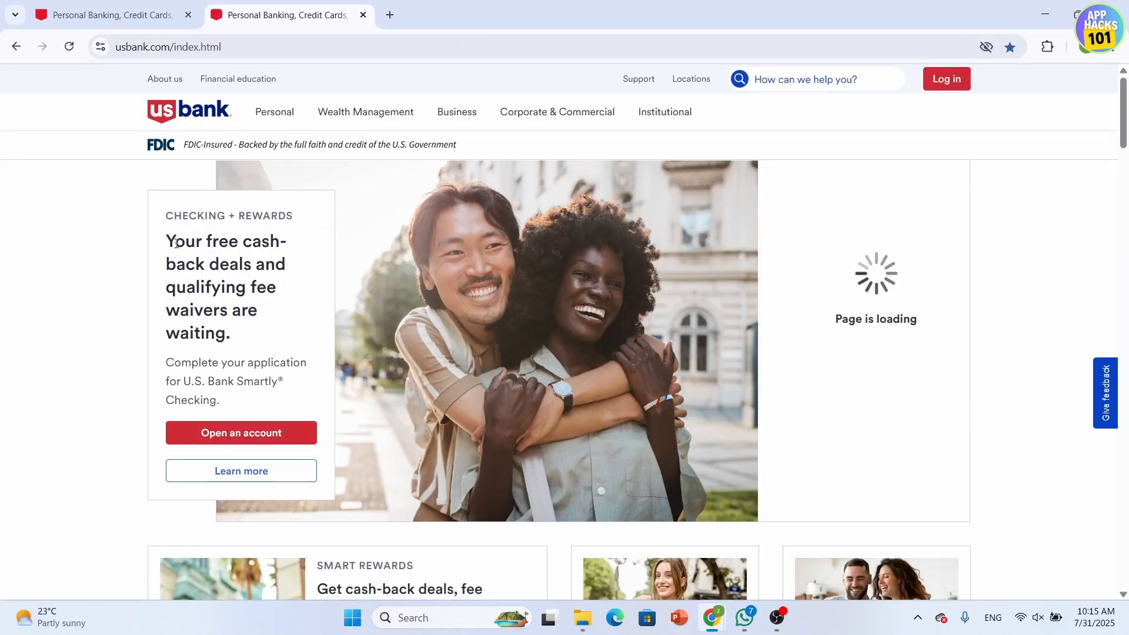
{"action": "left_click", "coordinate": [946, 79]}
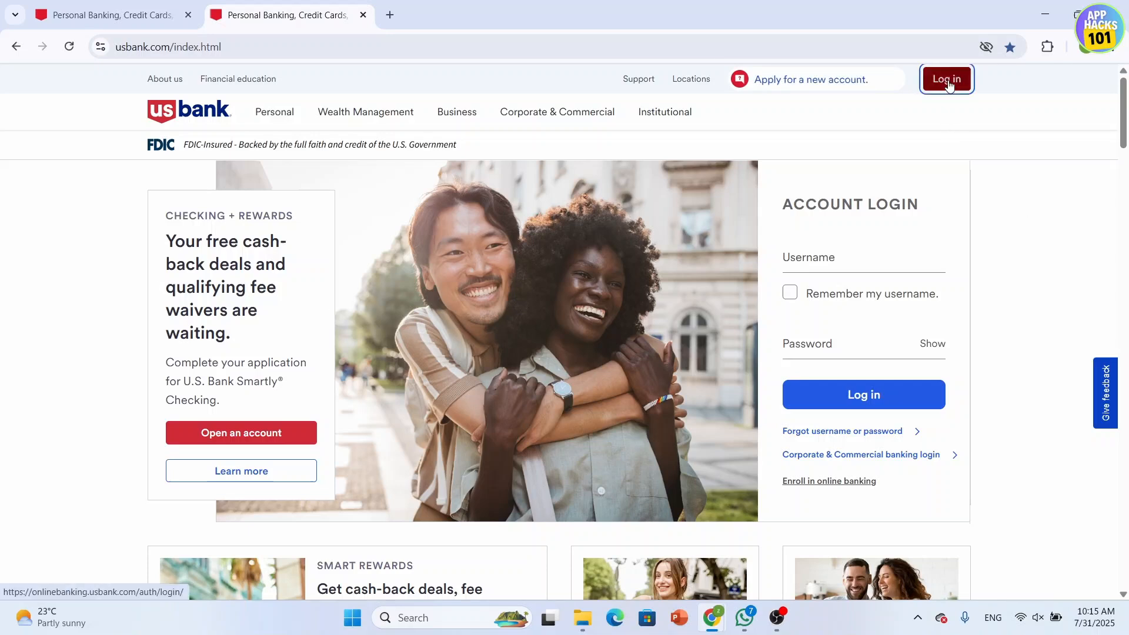
{"action": "left_click", "coordinate": [946, 79]}
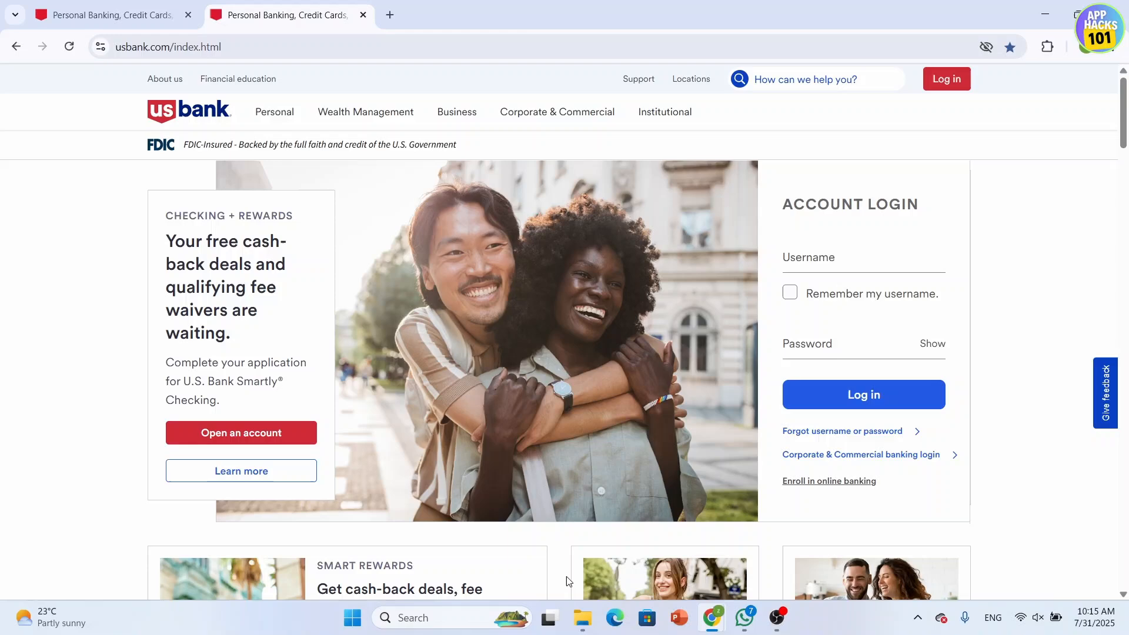
Scroll the homepage down to the footer links, settling on the Disclosures section
{"action": "scroll", "scroll_direction": "down", "scroll_amount": 3}
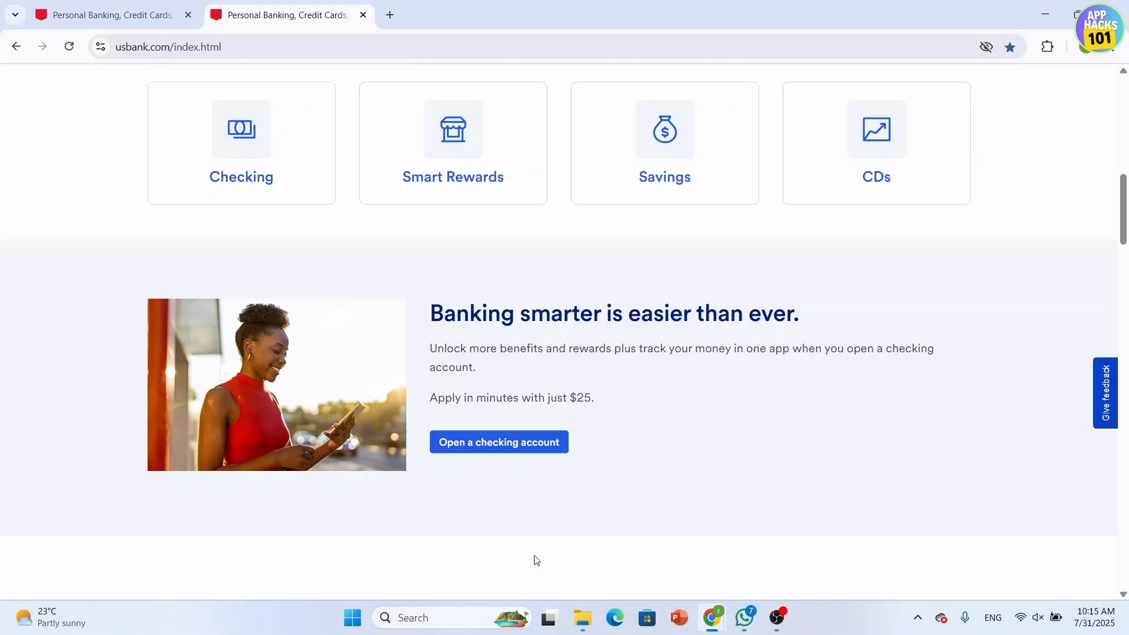
{"action": "scroll", "scroll_direction": "down", "scroll_amount": 3}
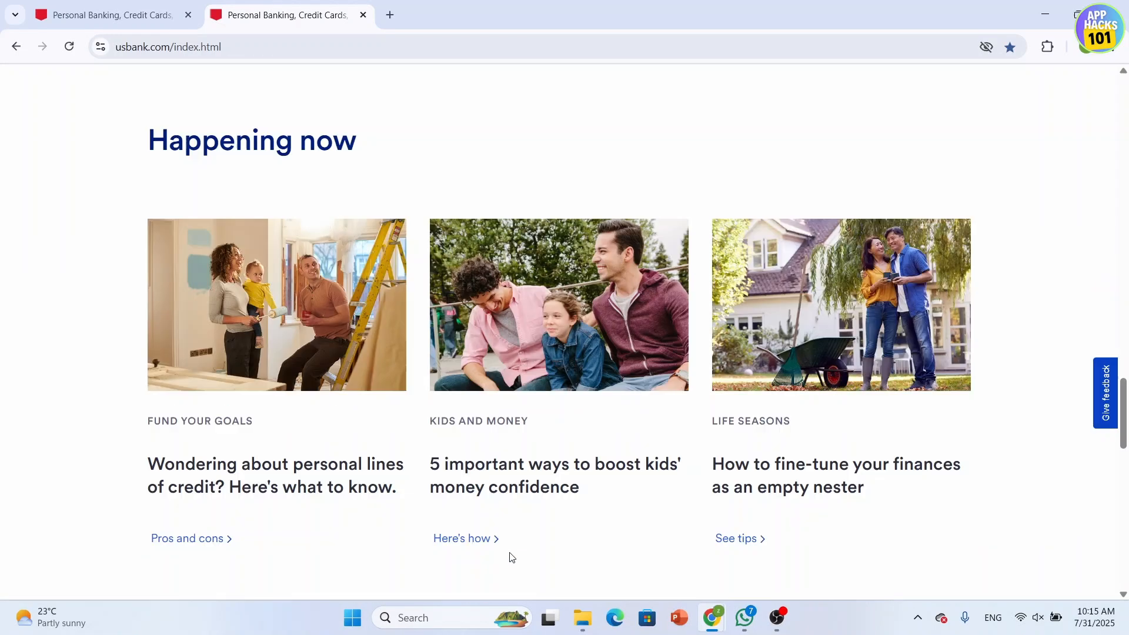
{"action": "scroll", "scroll_direction": "down", "scroll_amount": 3}
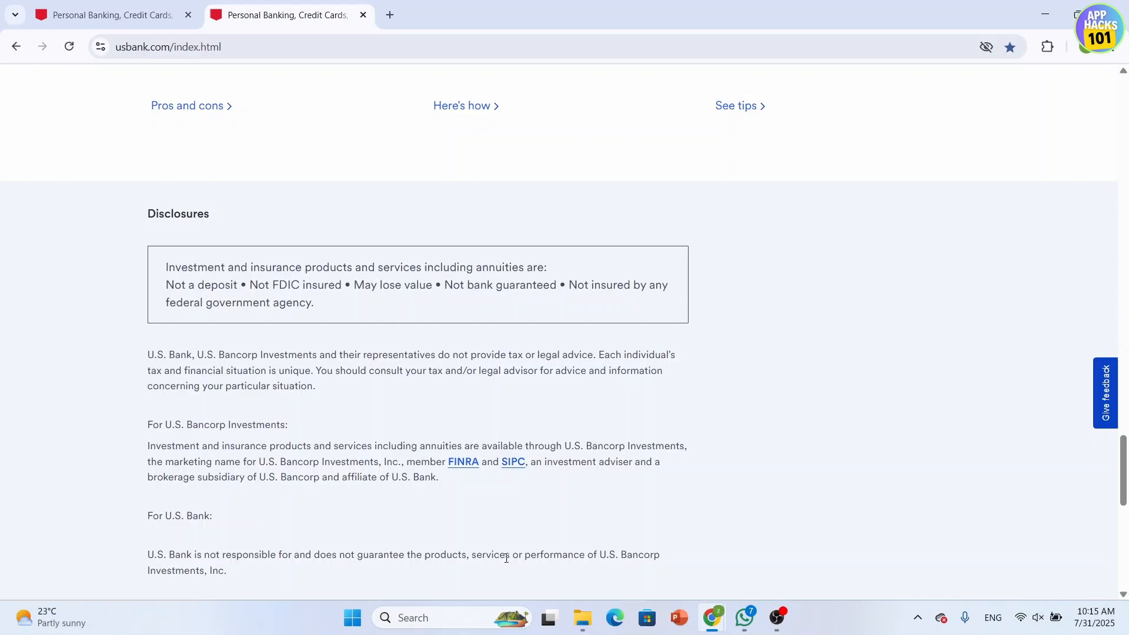
{"action": "mouse_move", "coordinate": [482, 567]}
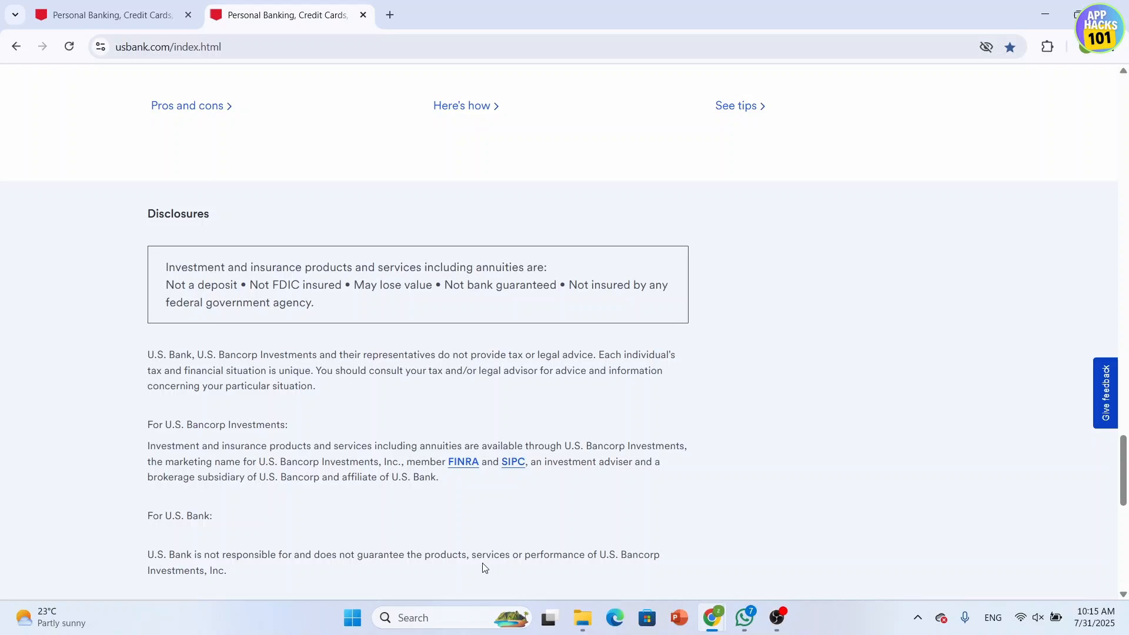
{"action": "mouse_move", "coordinate": [460, 590]}
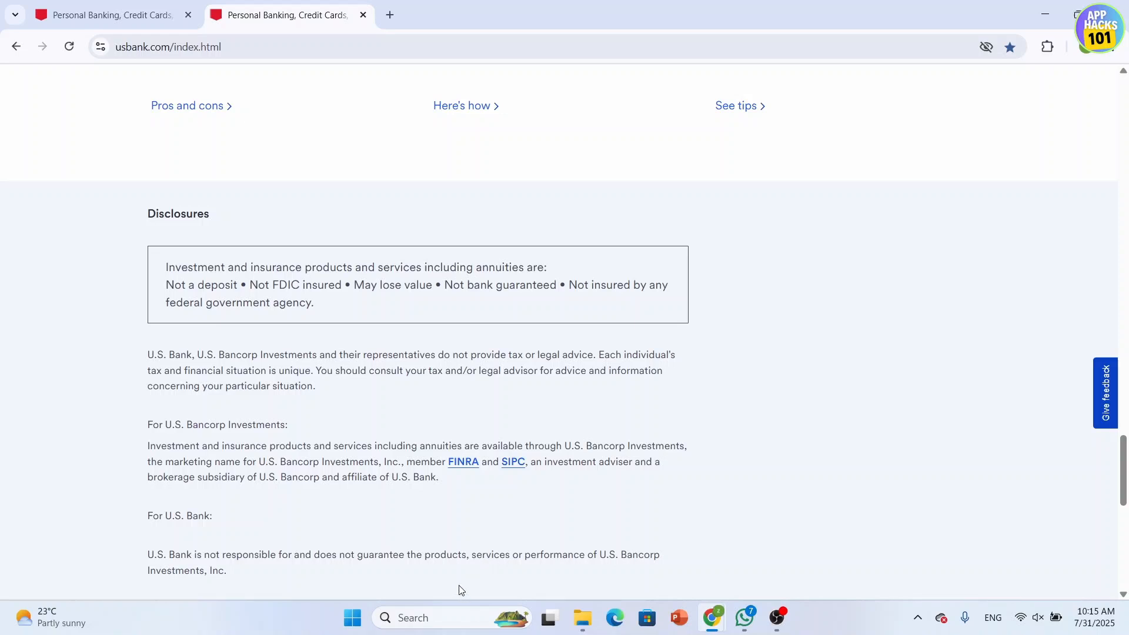
{"action": "scroll", "scroll_direction": "down", "scroll_amount": 3}
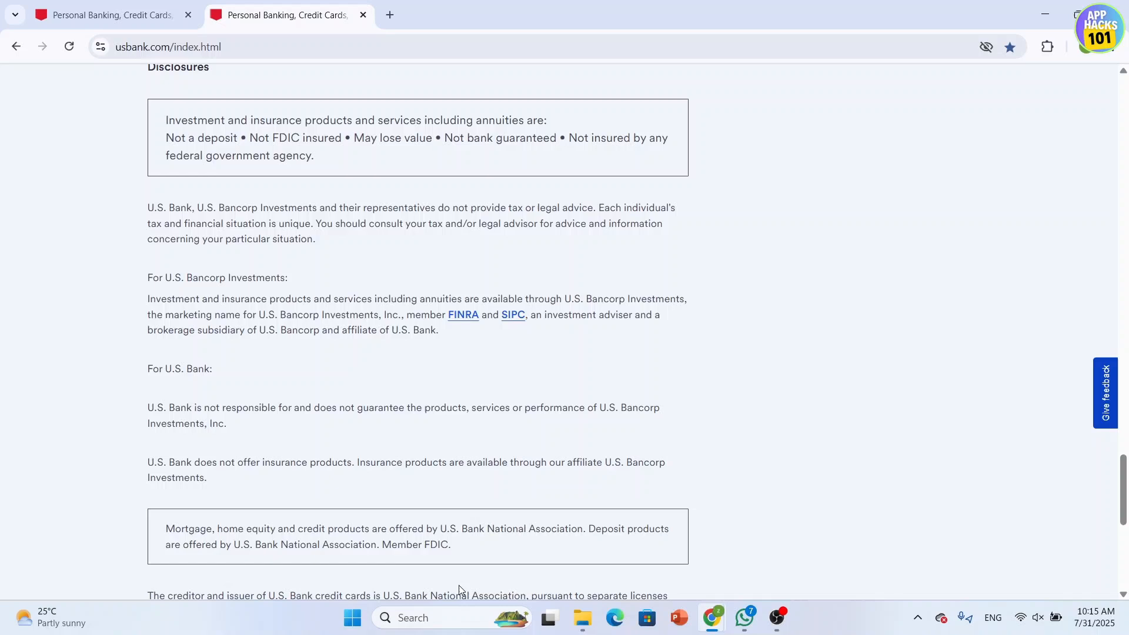
{"action": "mouse_move", "coordinate": [459, 584]}
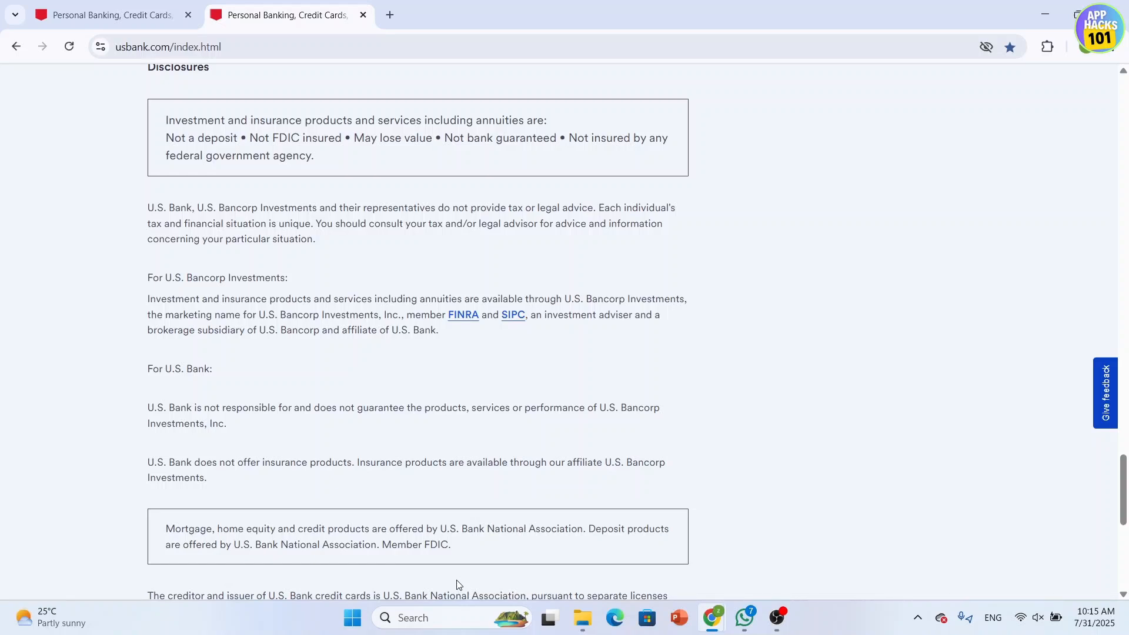
{"action": "scroll", "scroll_direction": "down", "scroll_amount": 3}
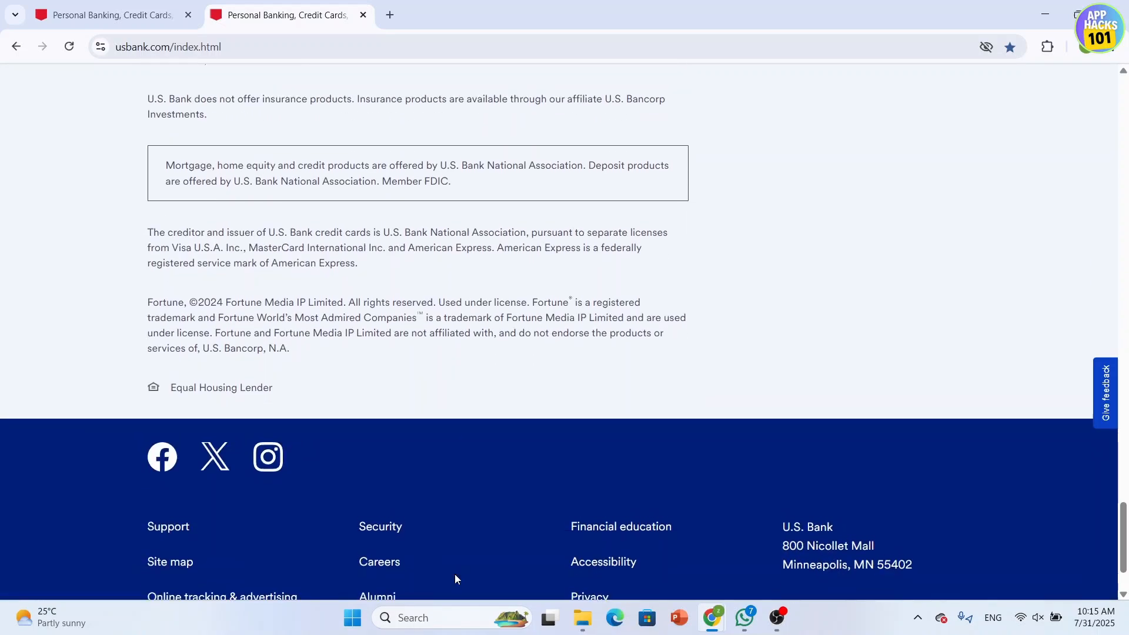
{"action": "scroll", "scroll_direction": "down", "scroll_amount": 3}
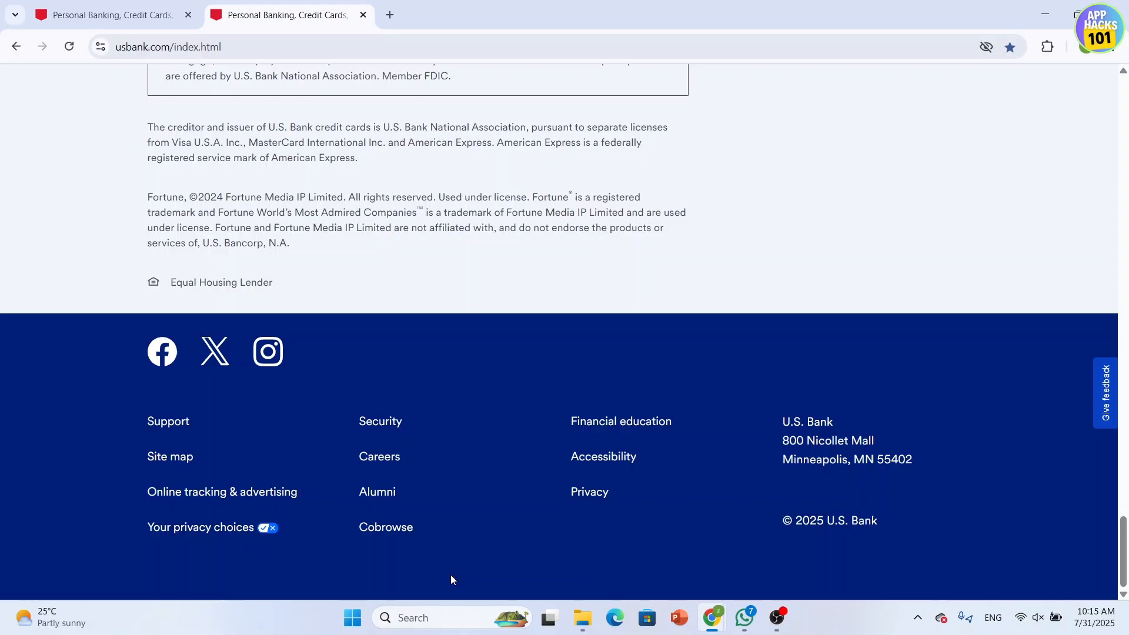
{"action": "scroll", "scroll_direction": "up", "scroll_amount": 3}
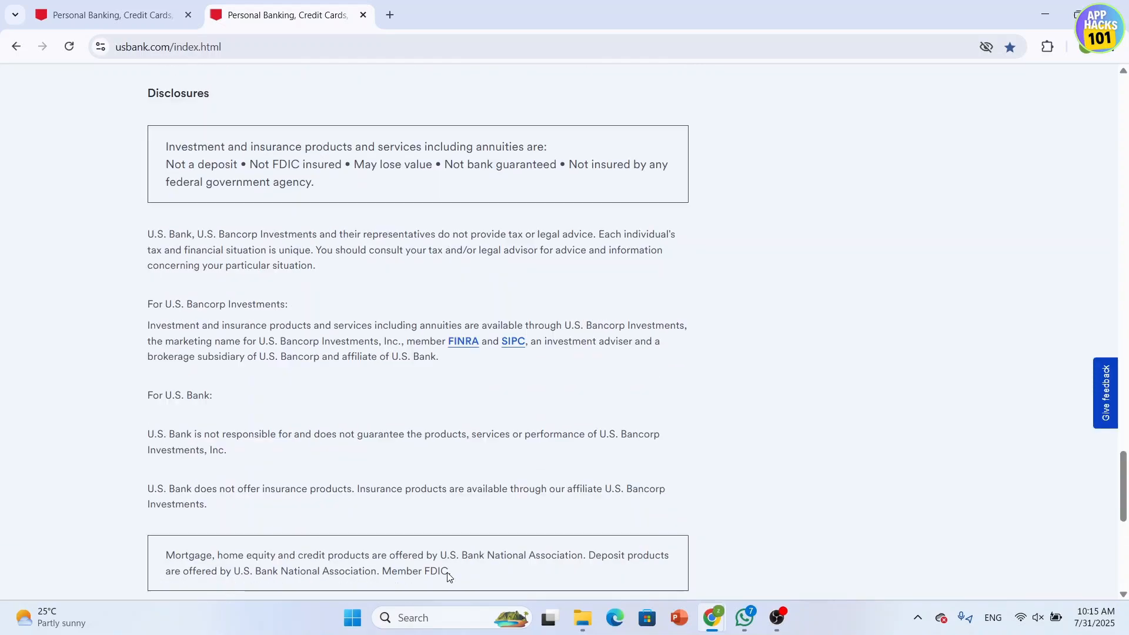
Scroll back to the top of the homepage where the account login form sits
{"action": "scroll", "scroll_direction": "up", "scroll_amount": 3}
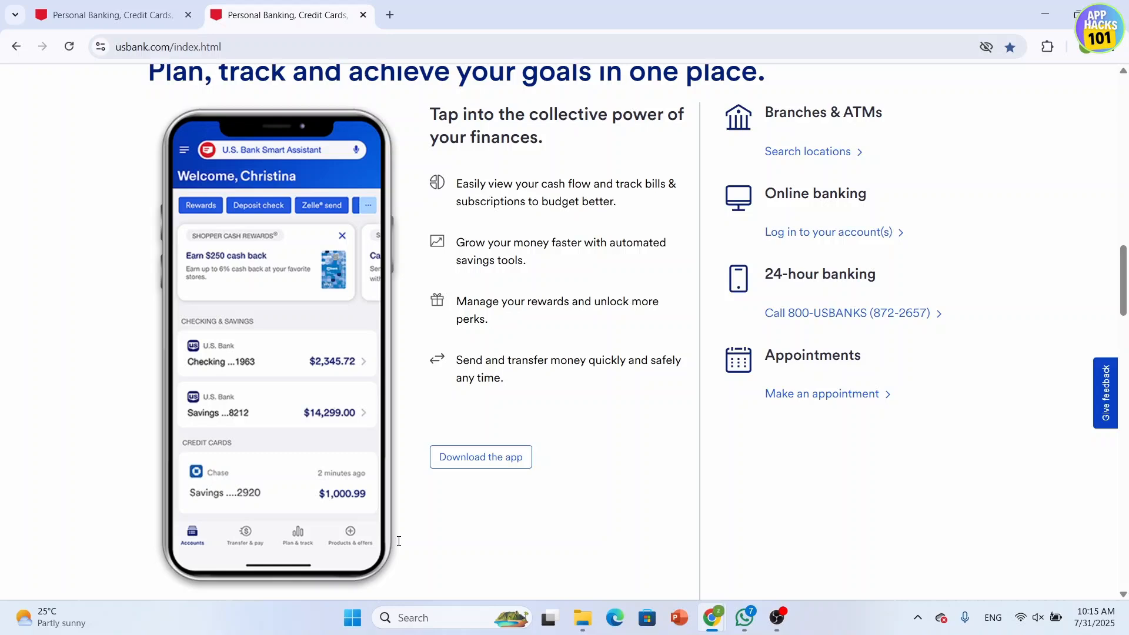
{"action": "scroll", "scroll_direction": "up", "scroll_amount": 3}
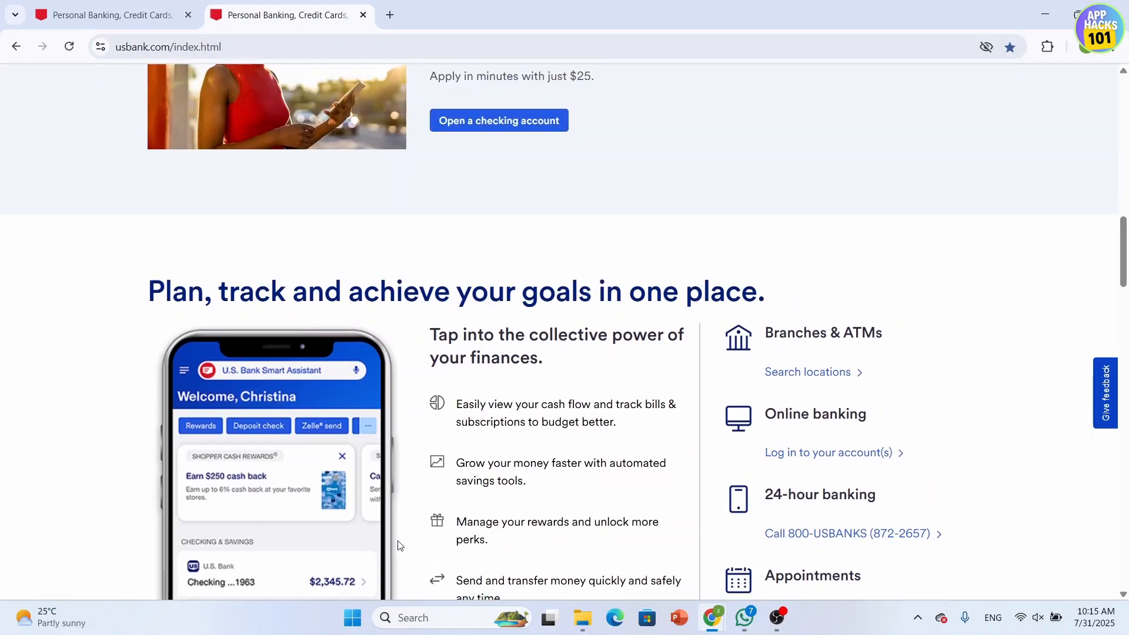
{"action": "scroll", "scroll_direction": "up", "scroll_amount": 3}
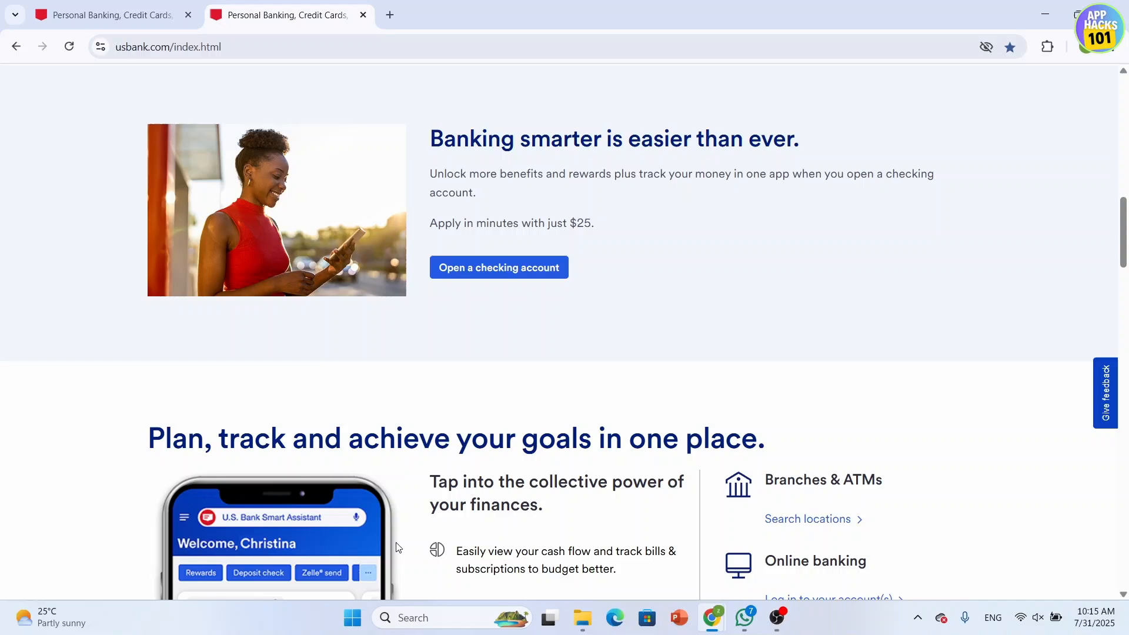
{"action": "mouse_move", "coordinate": [393, 556]}
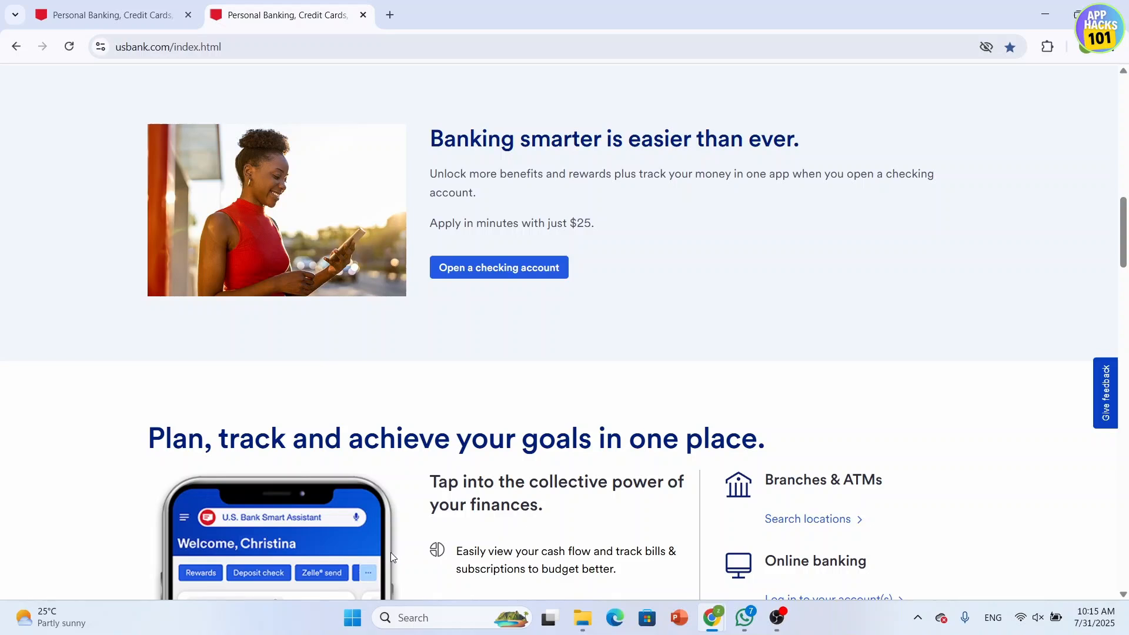
{"action": "scroll", "scroll_direction": "up", "scroll_amount": 3}
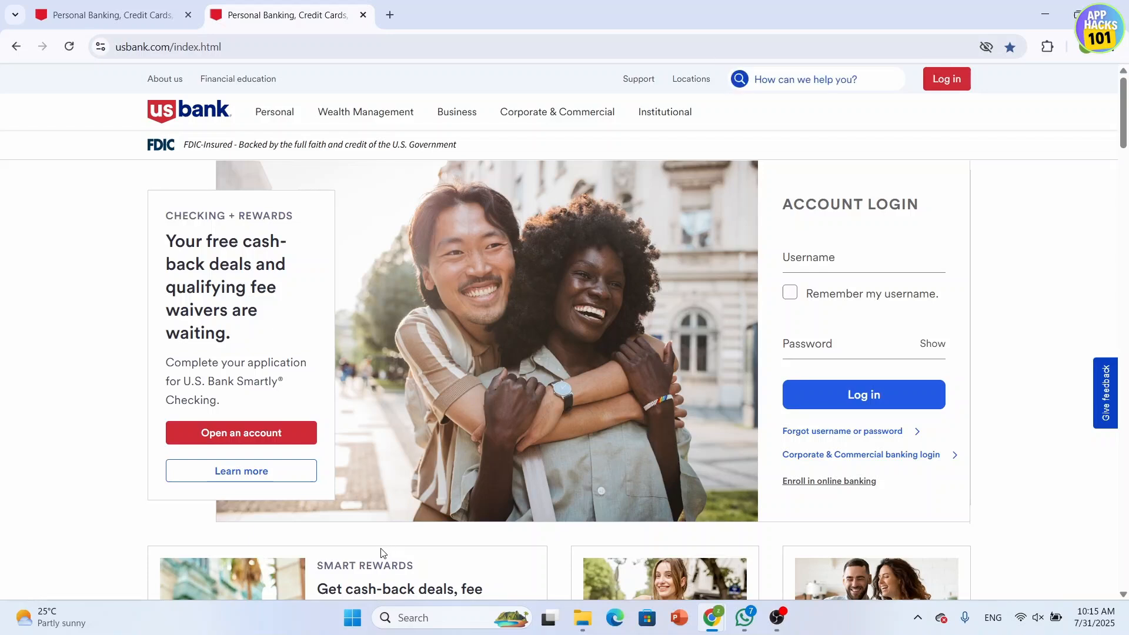
{"action": "mouse_move", "coordinate": [358, 579]}
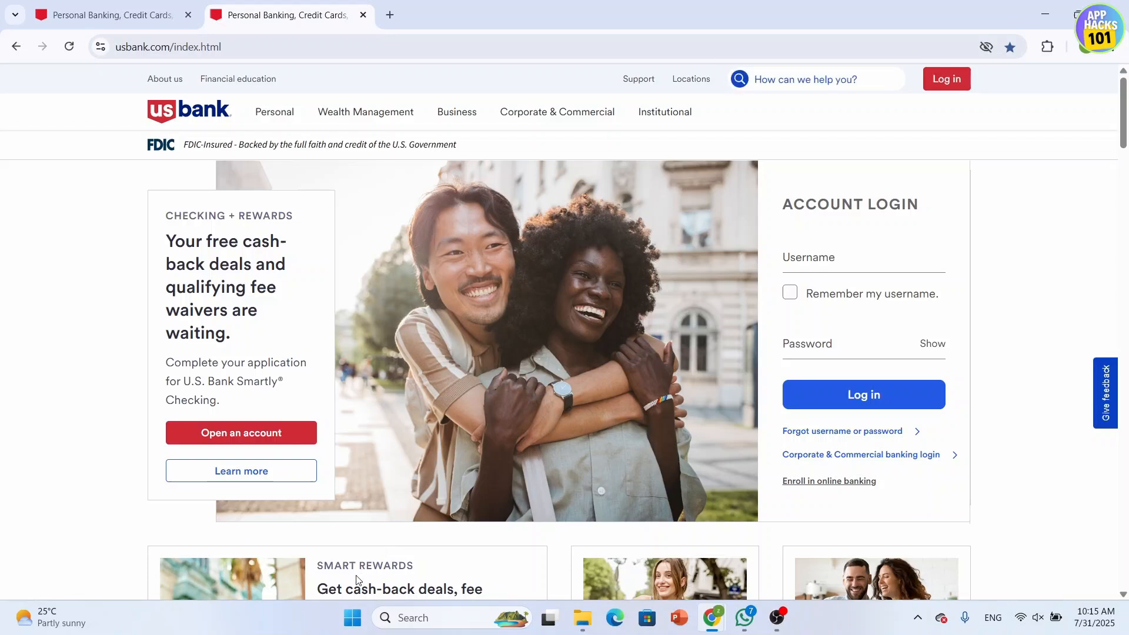
Scroll down again to the legal disclosures and Equal Housing Lender notice above the footer
{"action": "scroll", "scroll_direction": "down", "scroll_amount": 3}
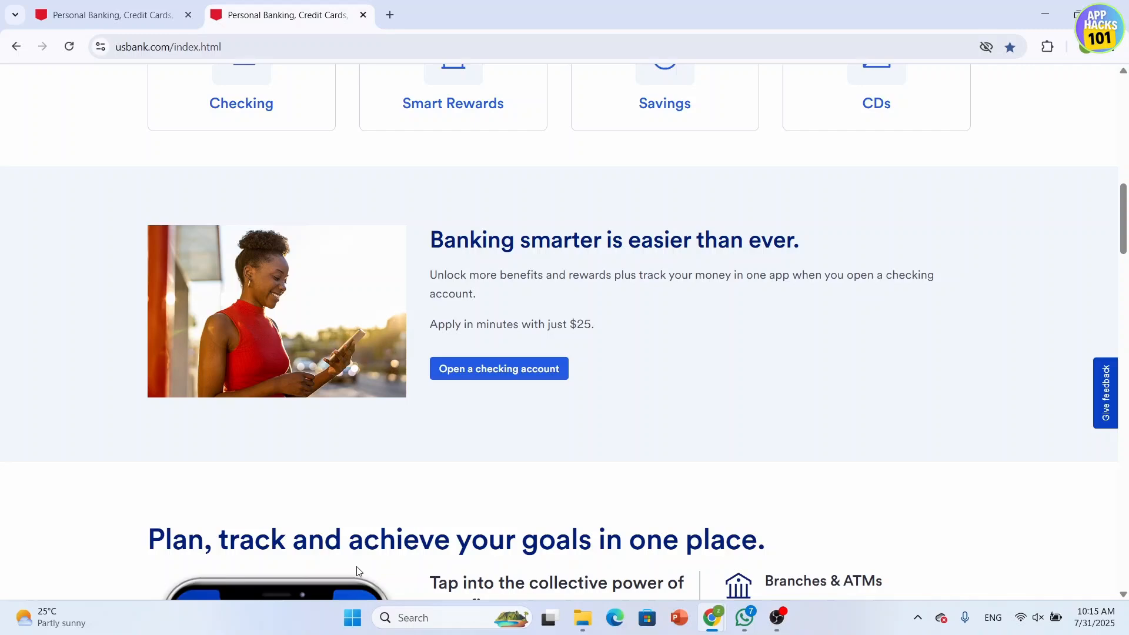
{"action": "scroll", "scroll_direction": "down", "scroll_amount": 3}
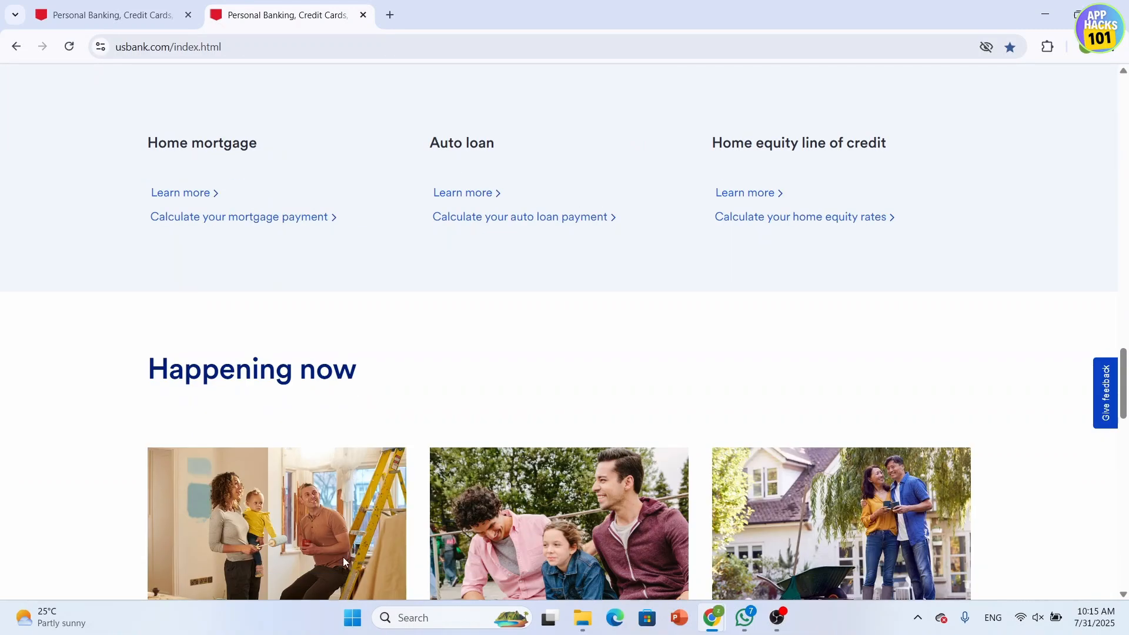
{"action": "scroll", "scroll_direction": "down", "scroll_amount": 3}
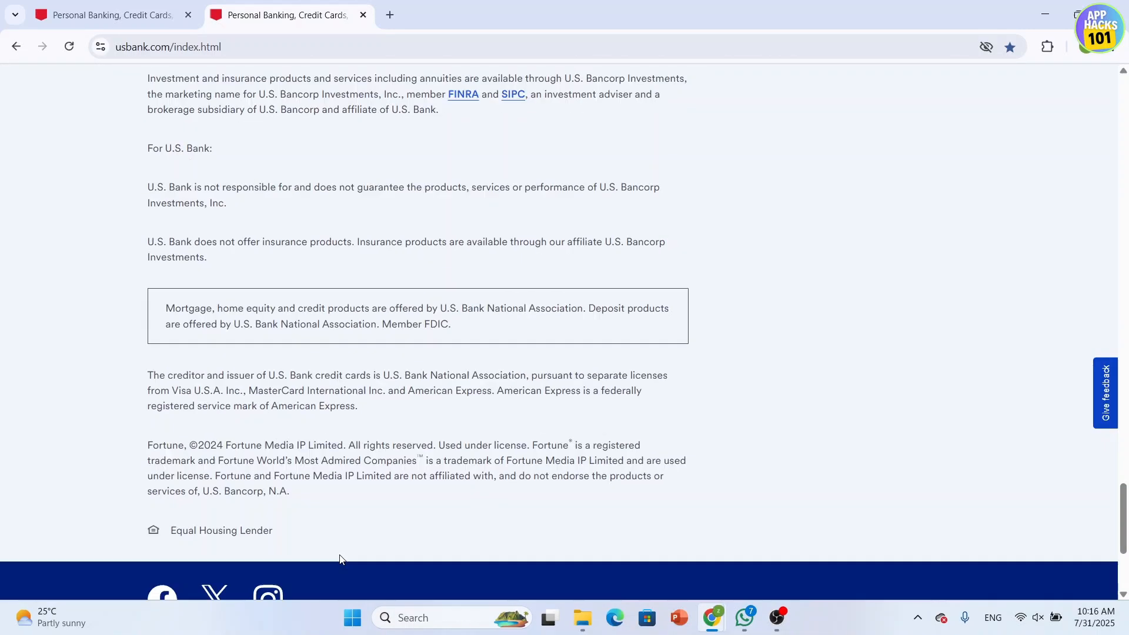